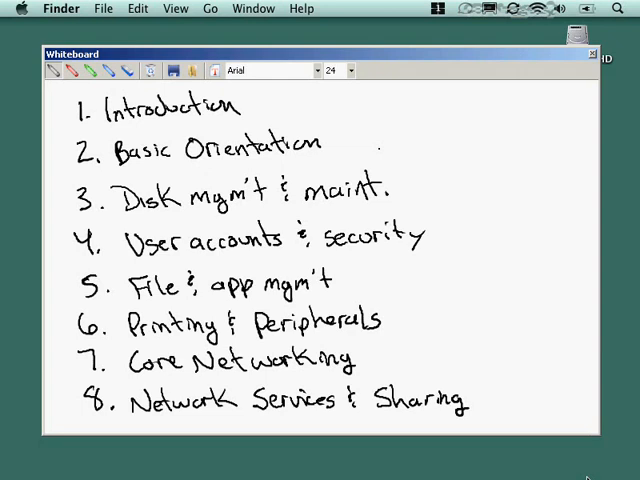
scroll(down, 3)
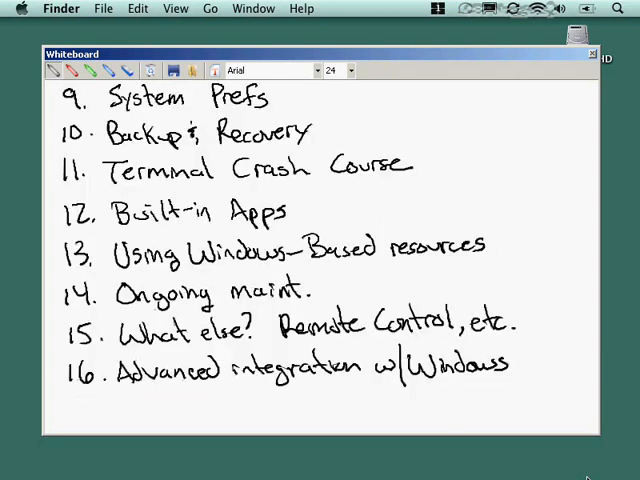